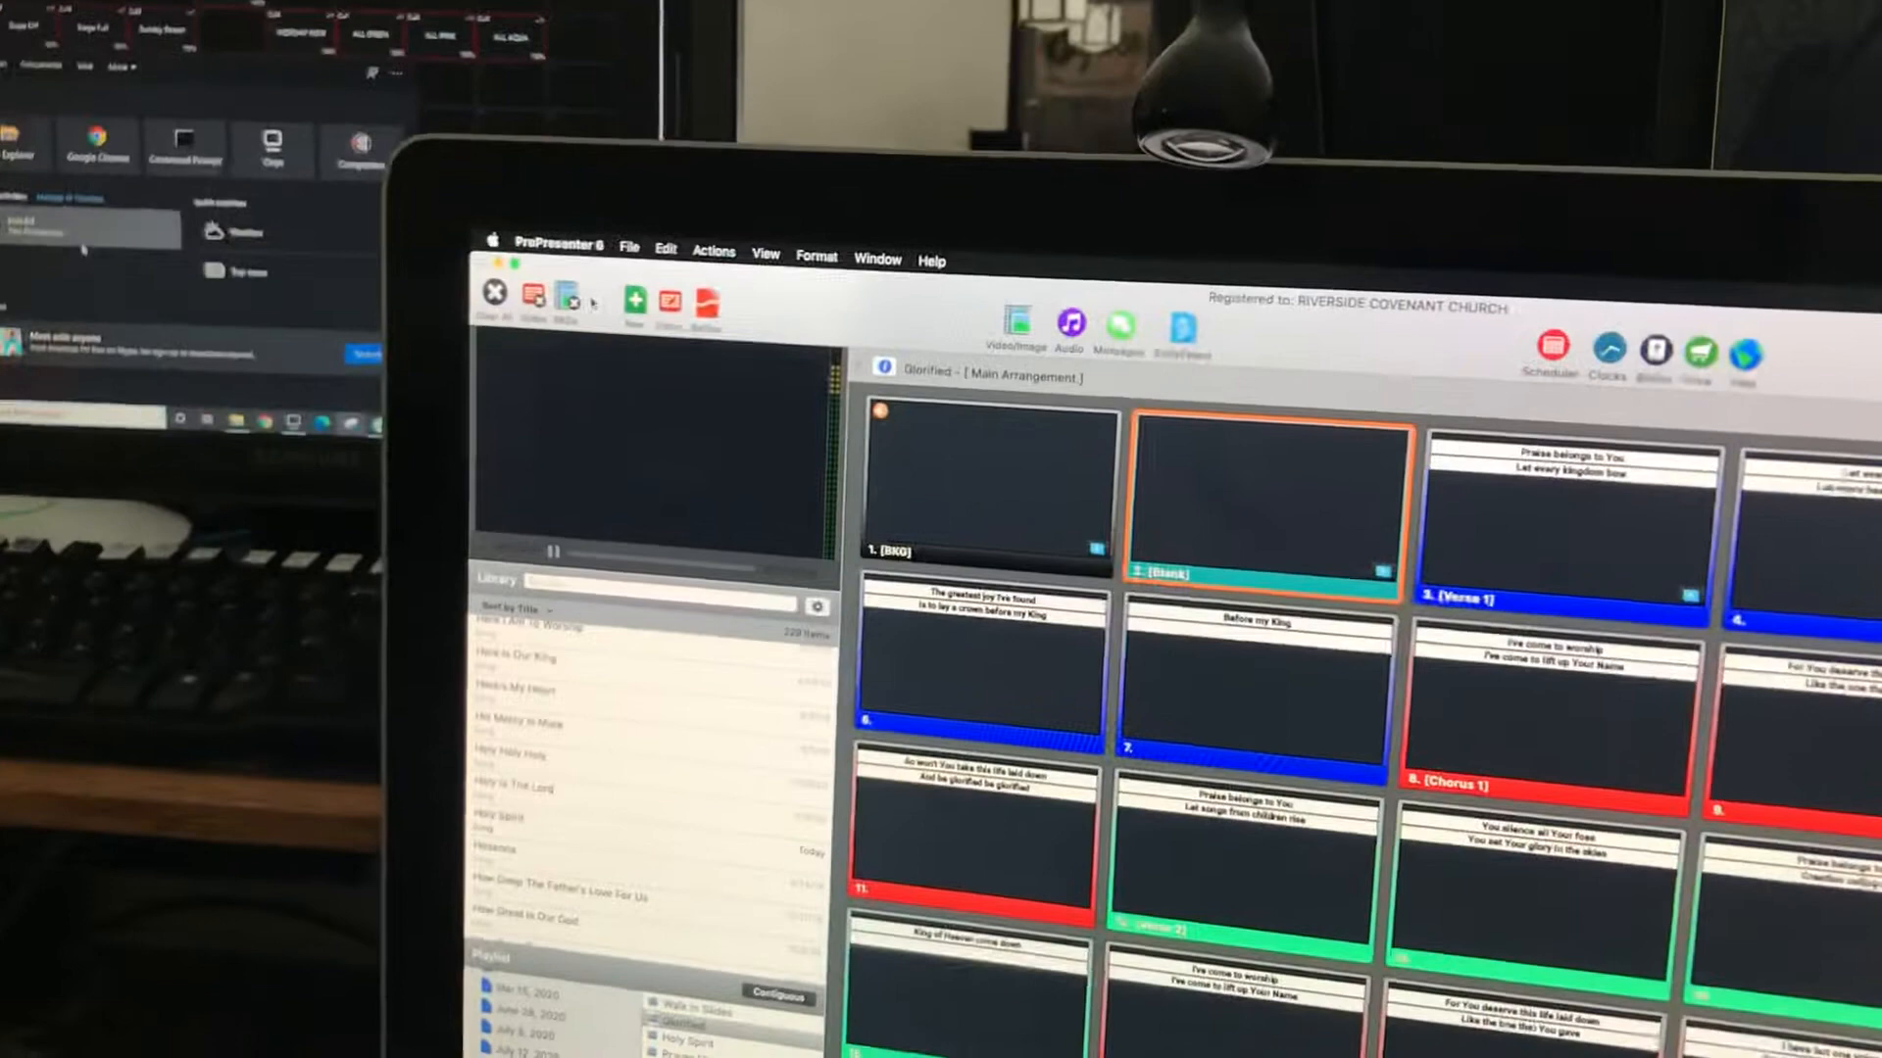
View the Displays Arrangement settings in System Preferences to confirm the three connected screens
left_click(494, 249)
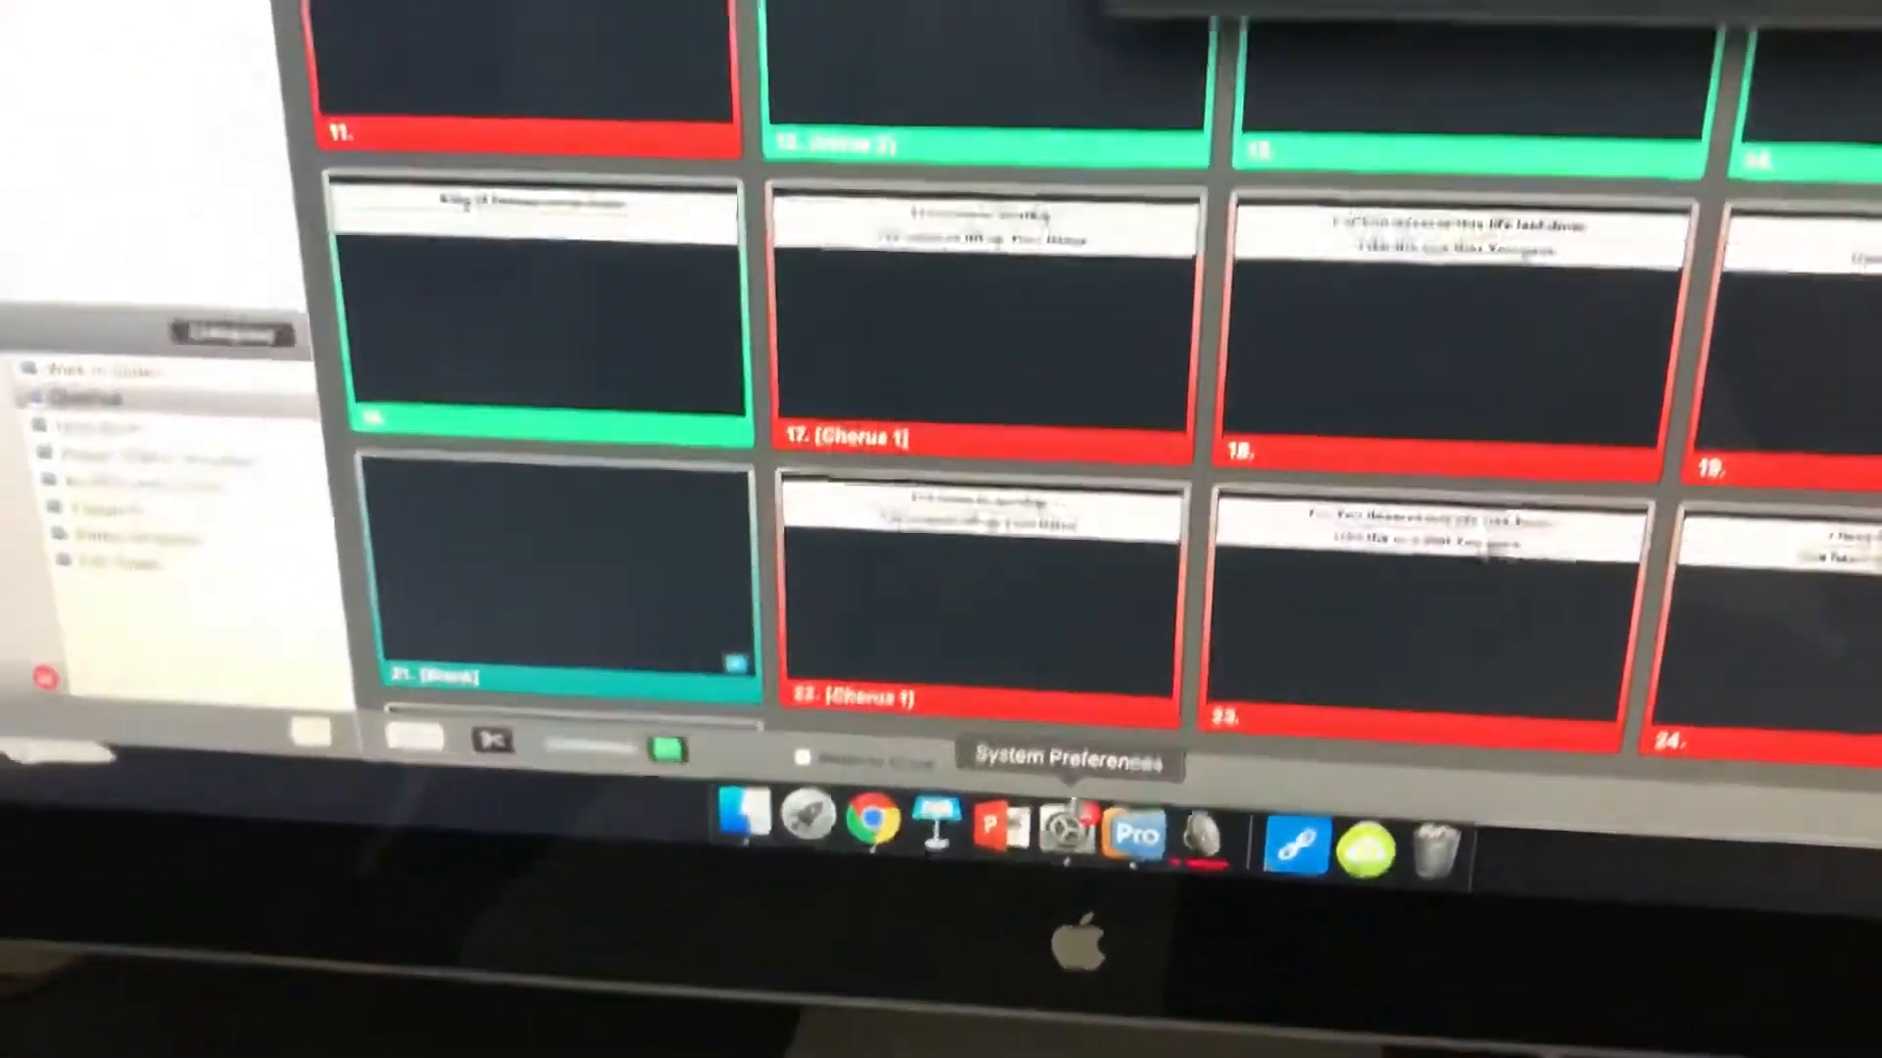
left_click(1066, 816)
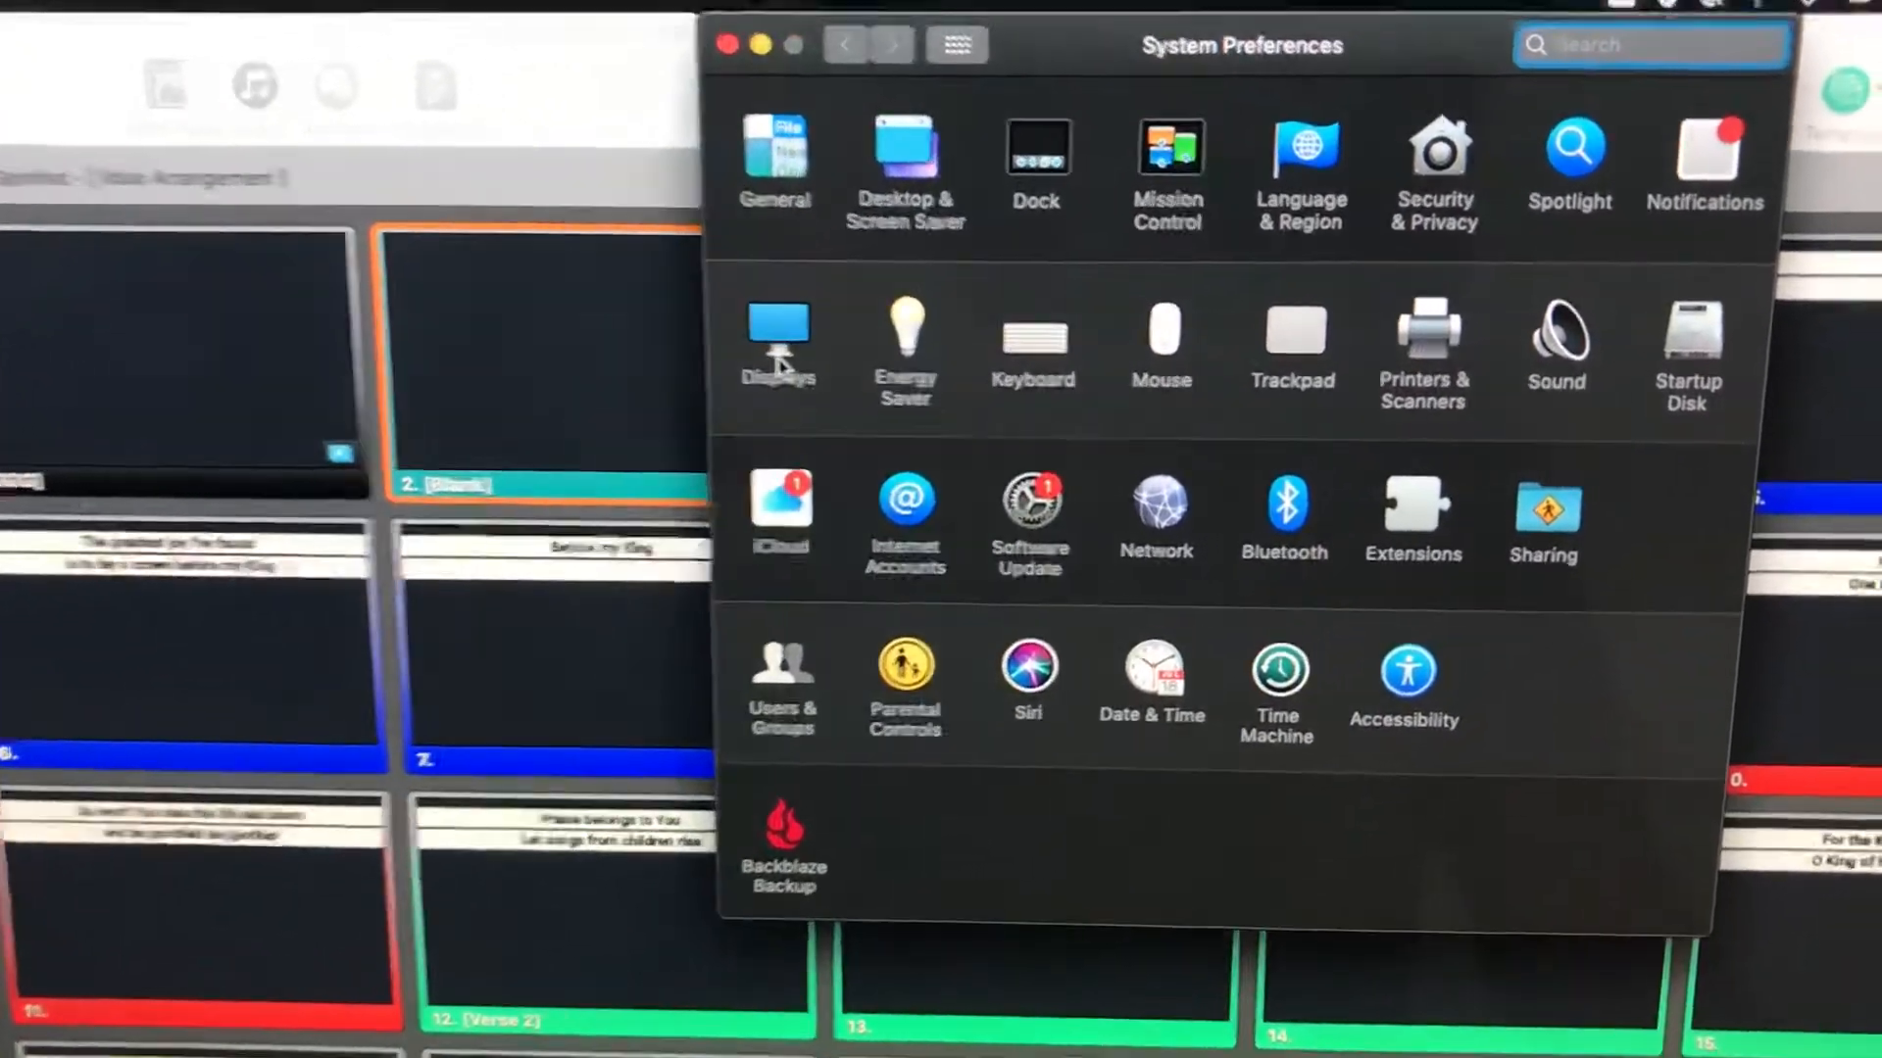
left_click(778, 335)
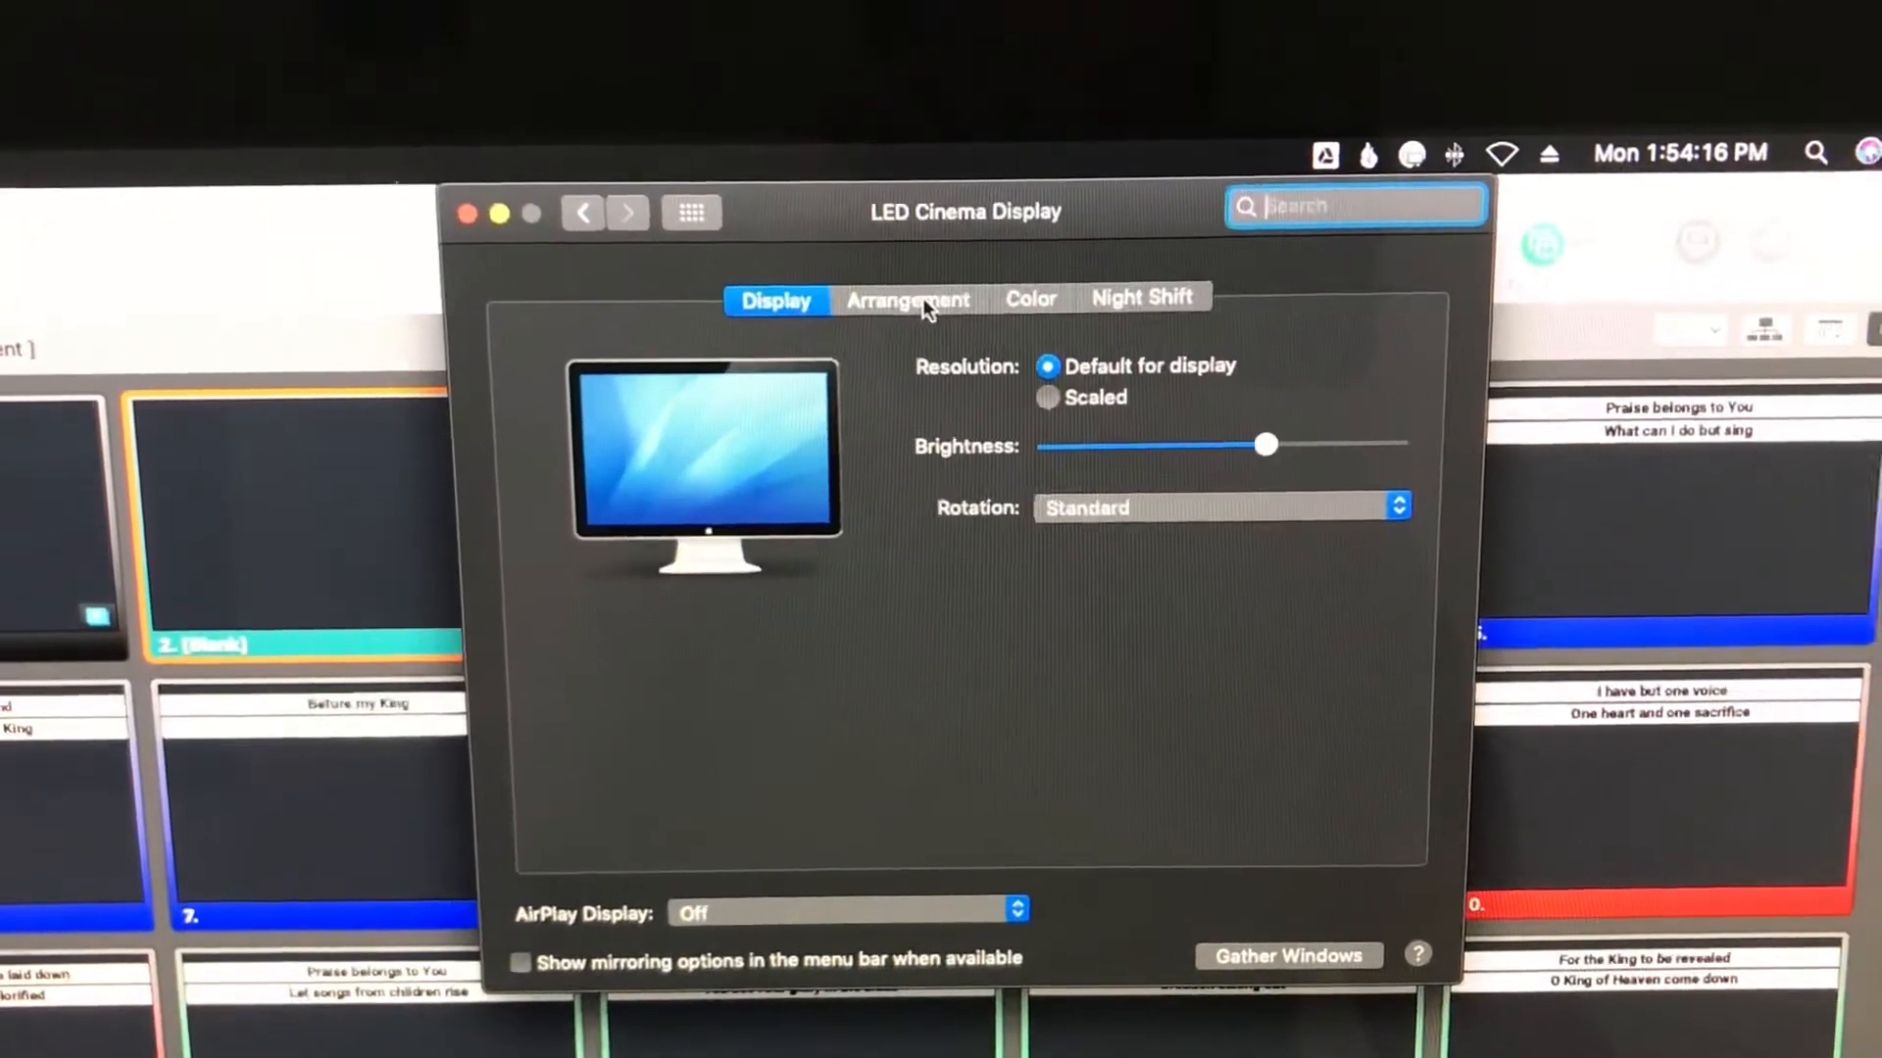
left_click(906, 298)
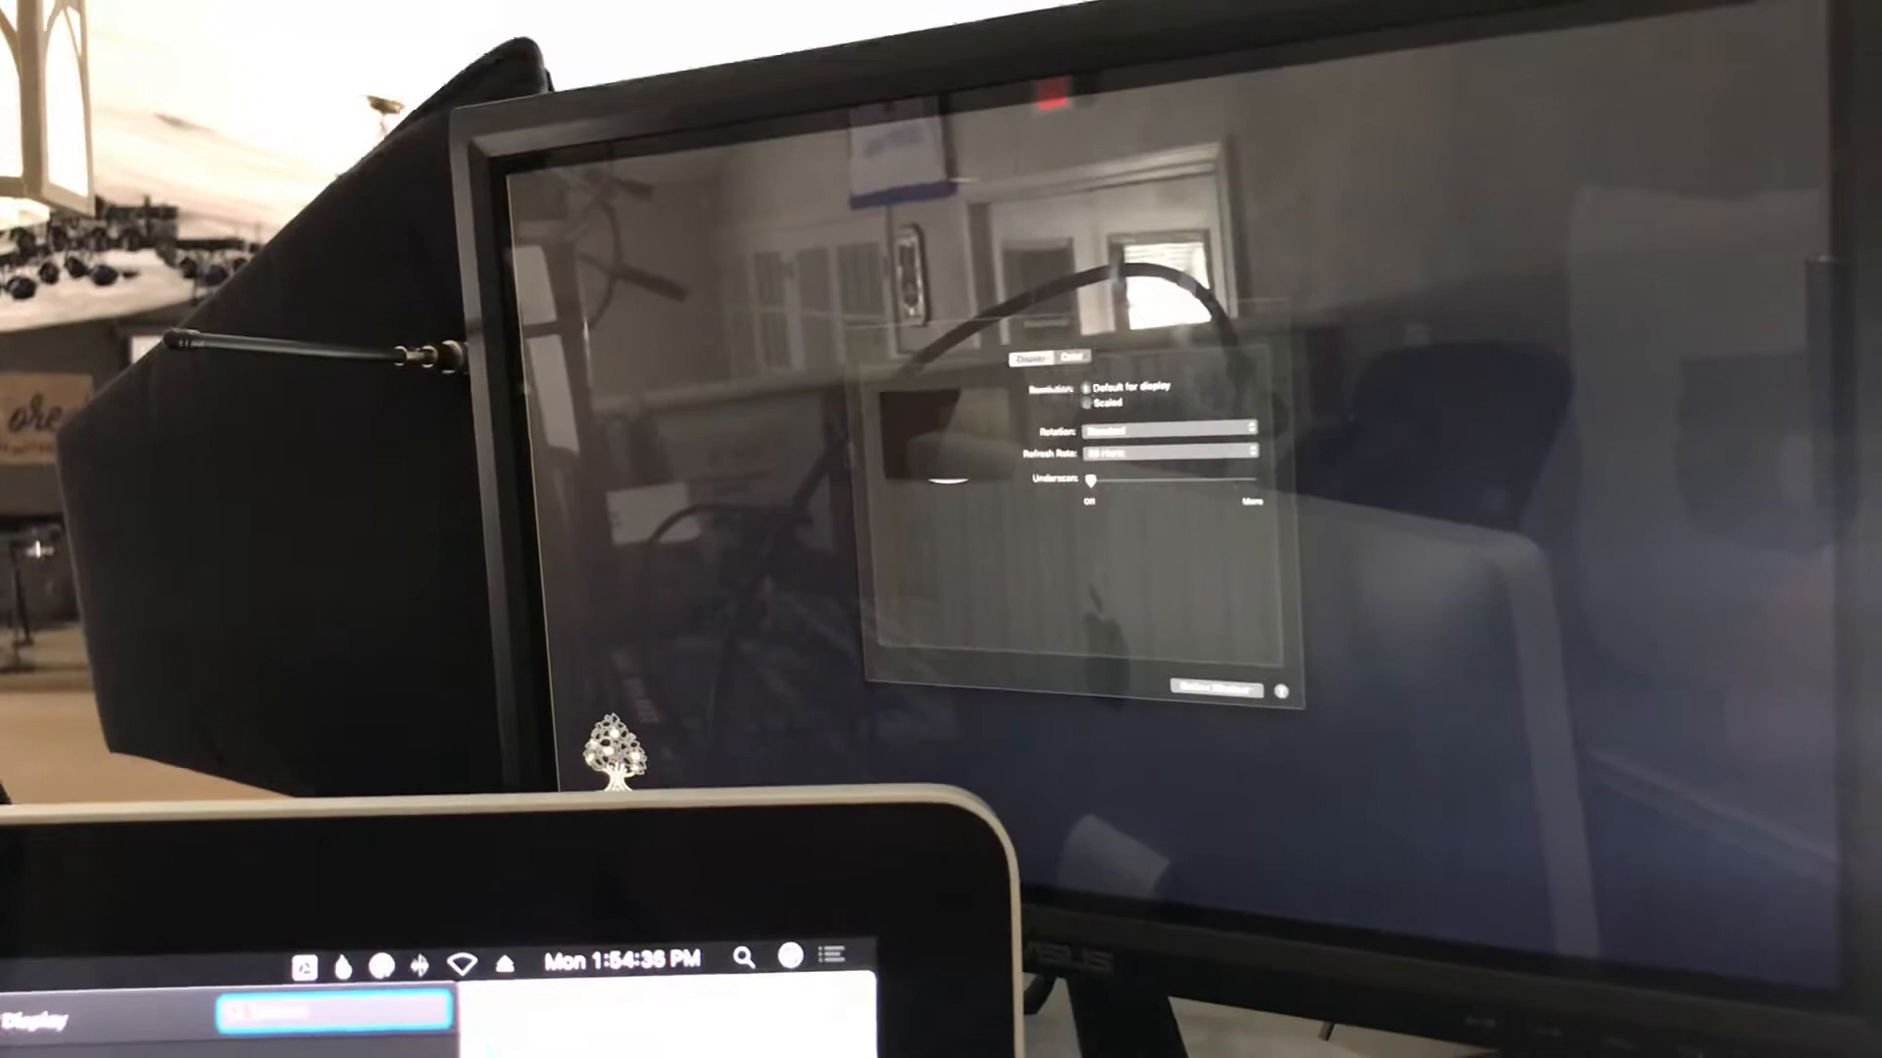
left_click(960, 180)
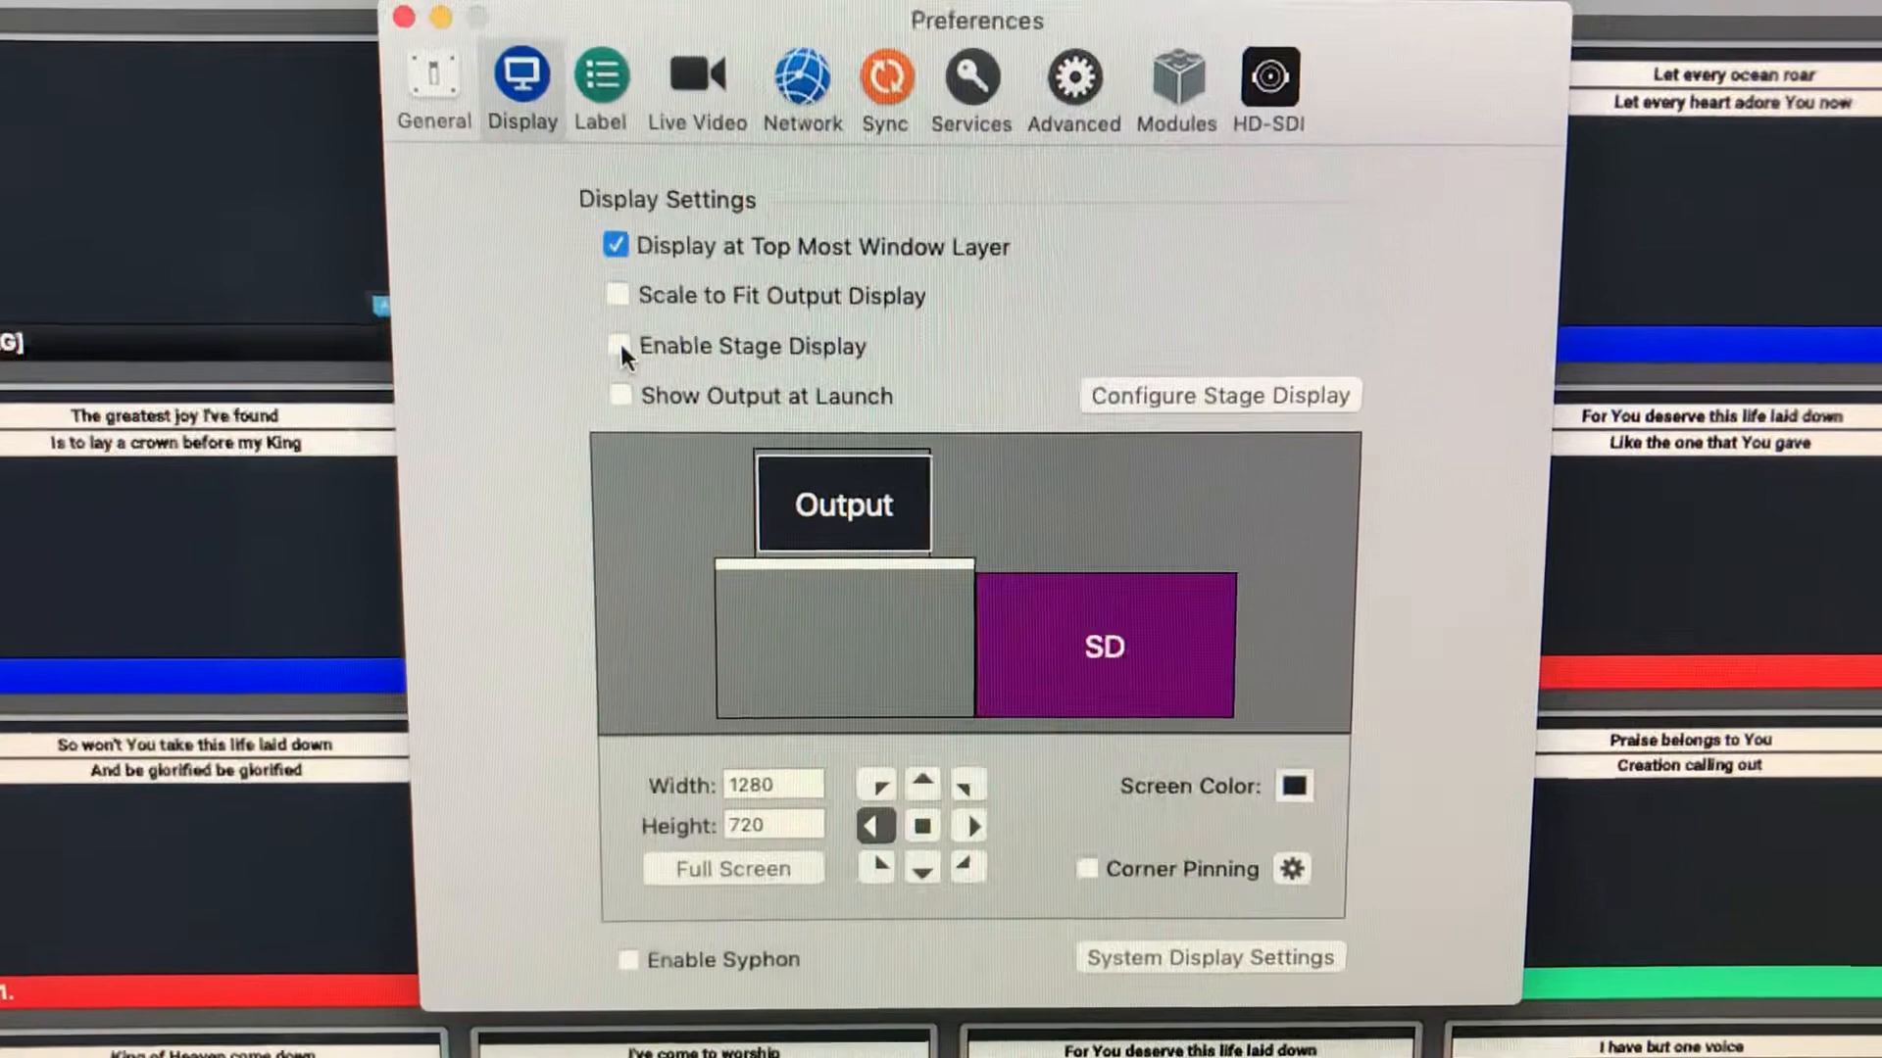
Check Enable Stage Display in ProPresenter's Display preferences and dismiss the window
left_click(617, 345)
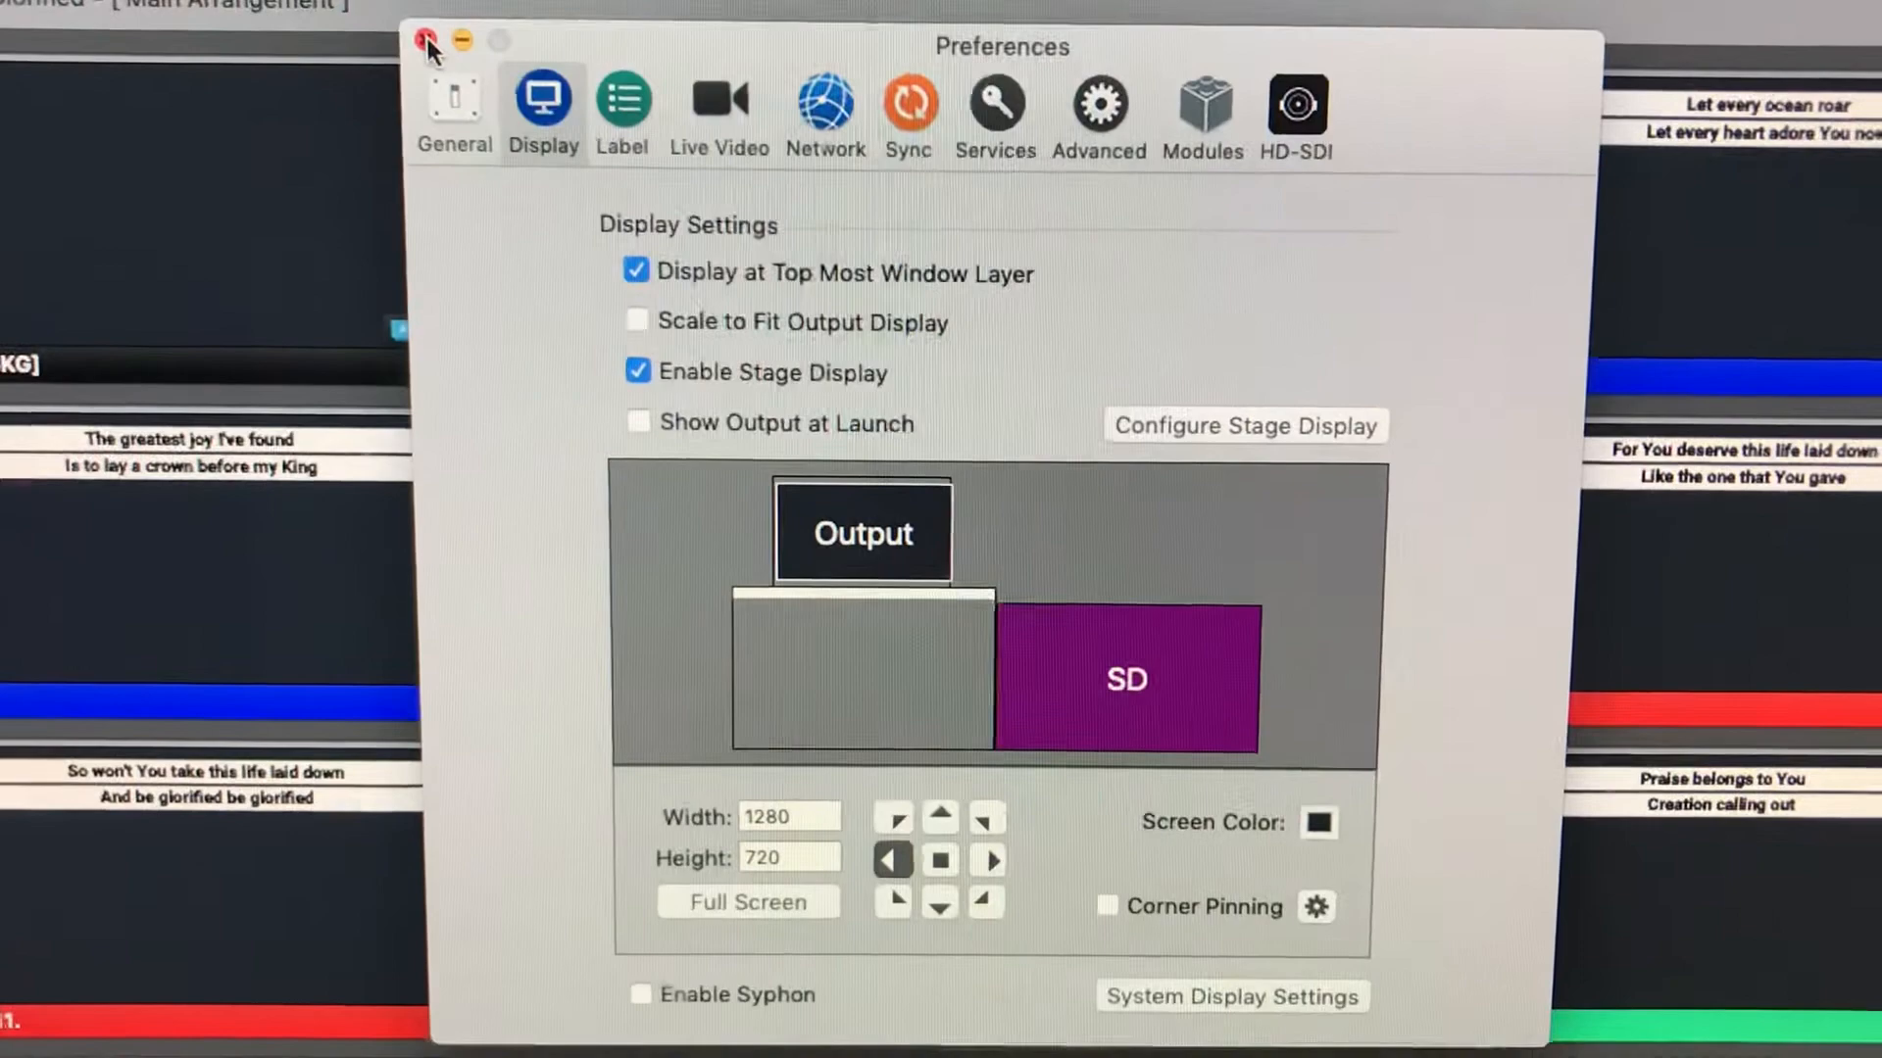
left_click(428, 43)
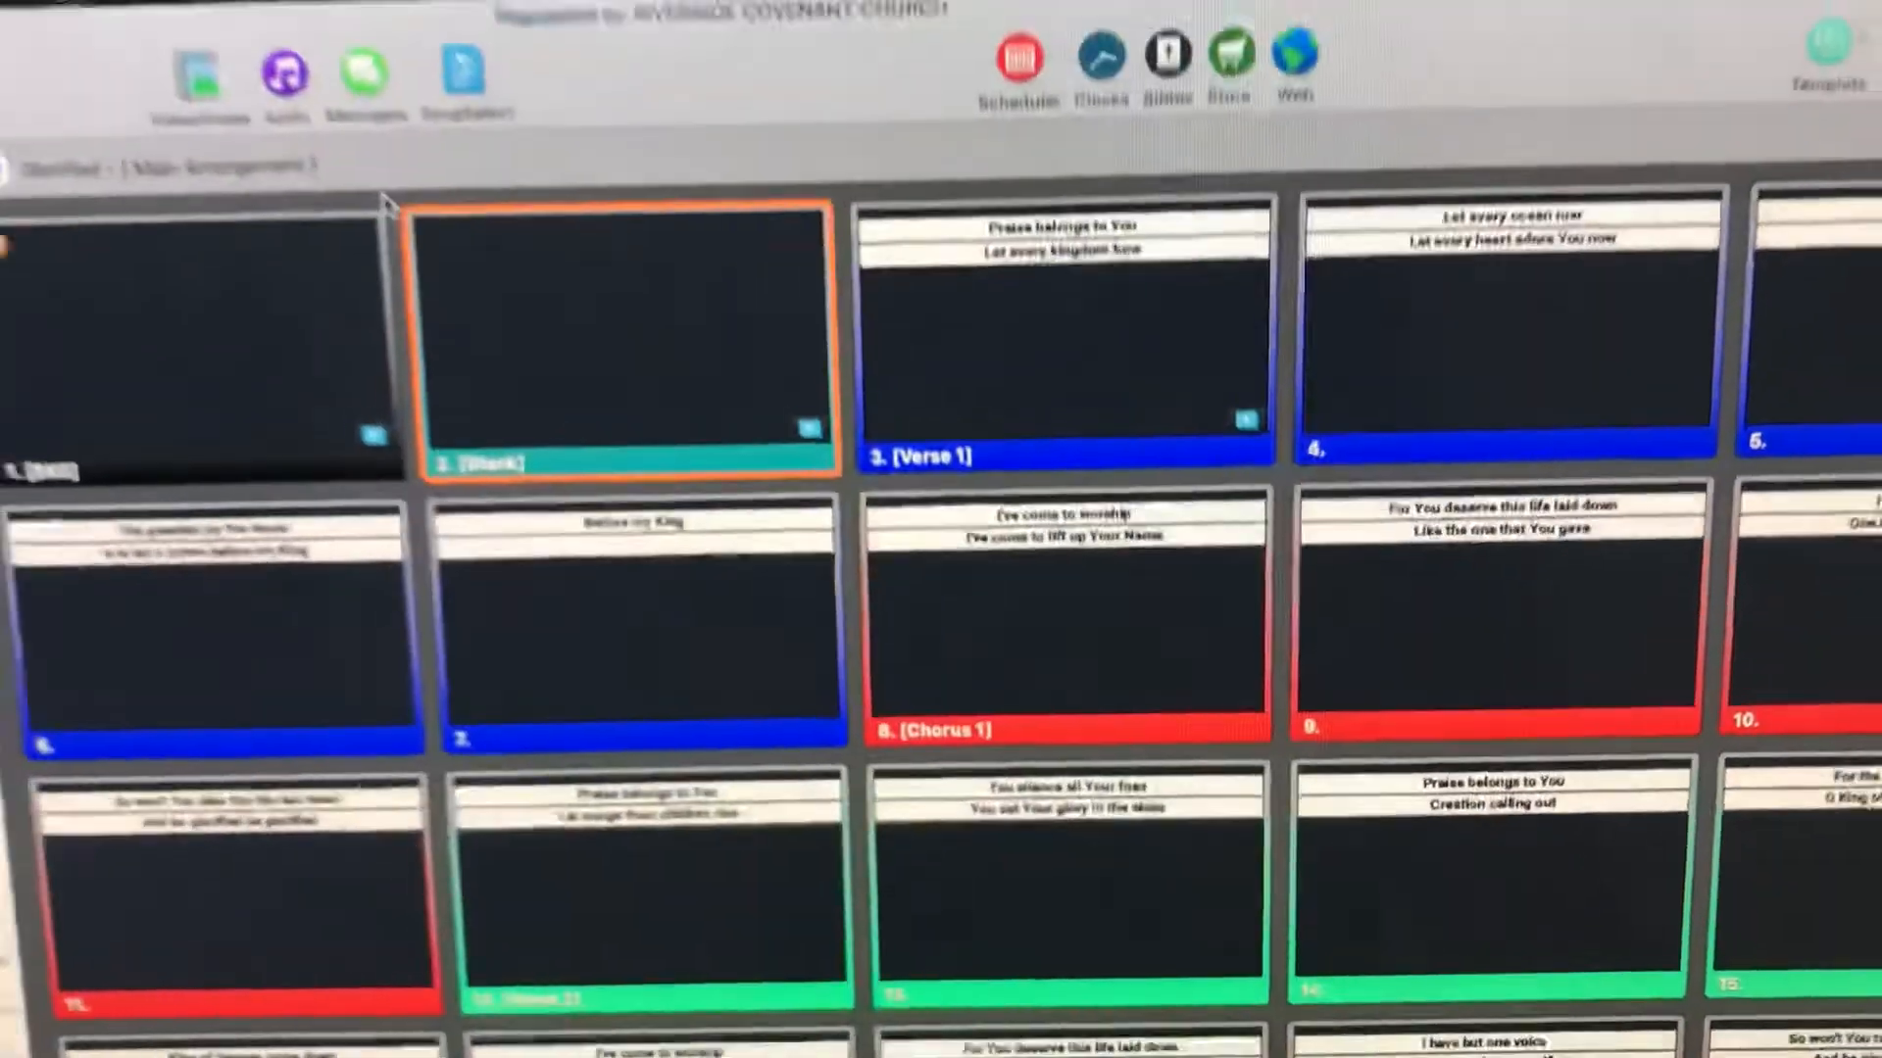